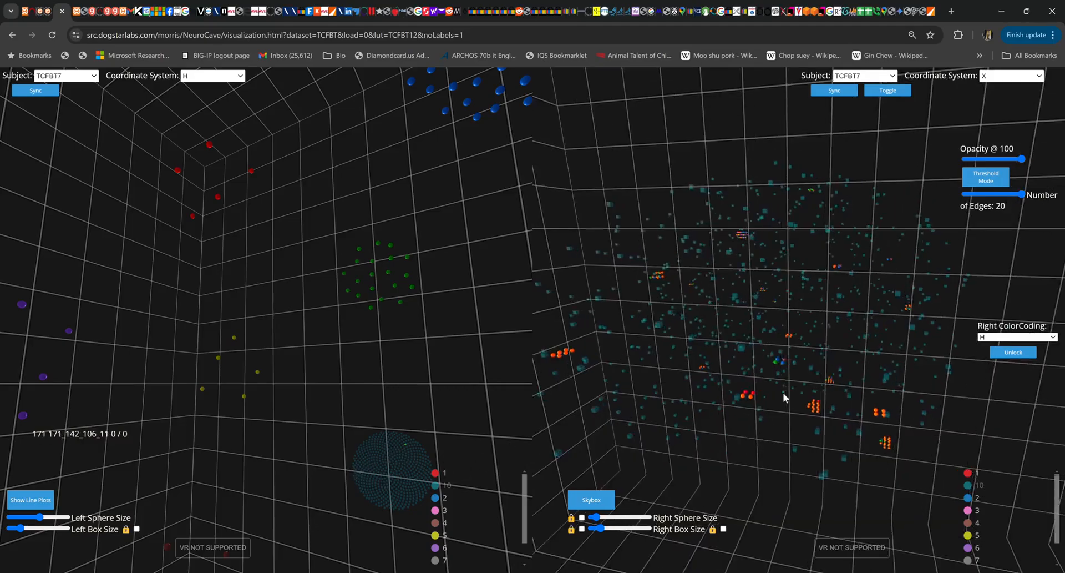
Step: Rotate the right-hand network and move in closer on its cluster-colored nodes
{"action": "left_click_drag", "start_coordinate": [784, 397], "coordinate": [740, 387]}
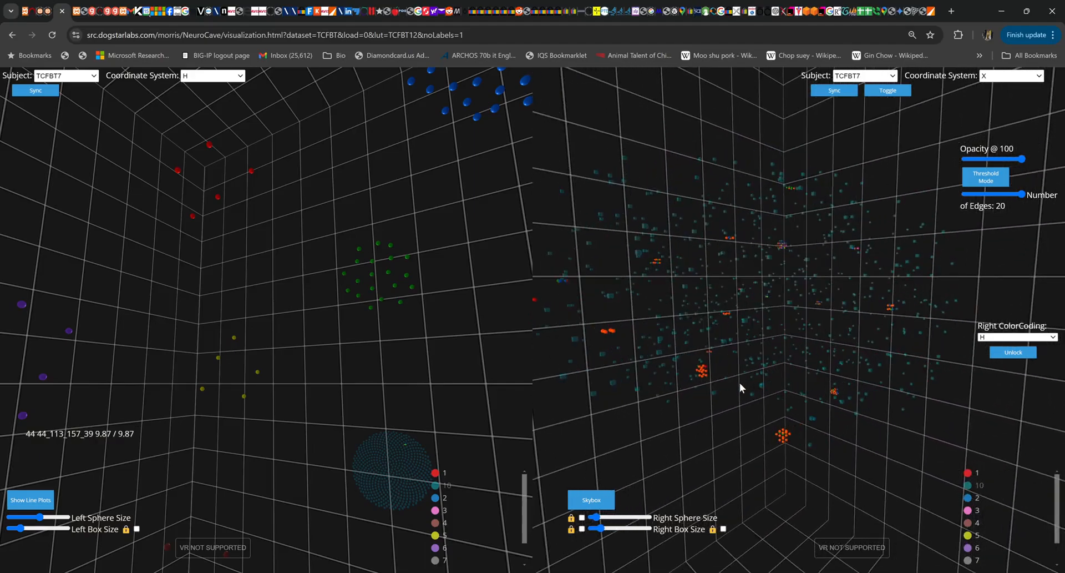
{"action": "left_click_drag", "start_coordinate": [741, 388], "coordinate": [765, 401]}
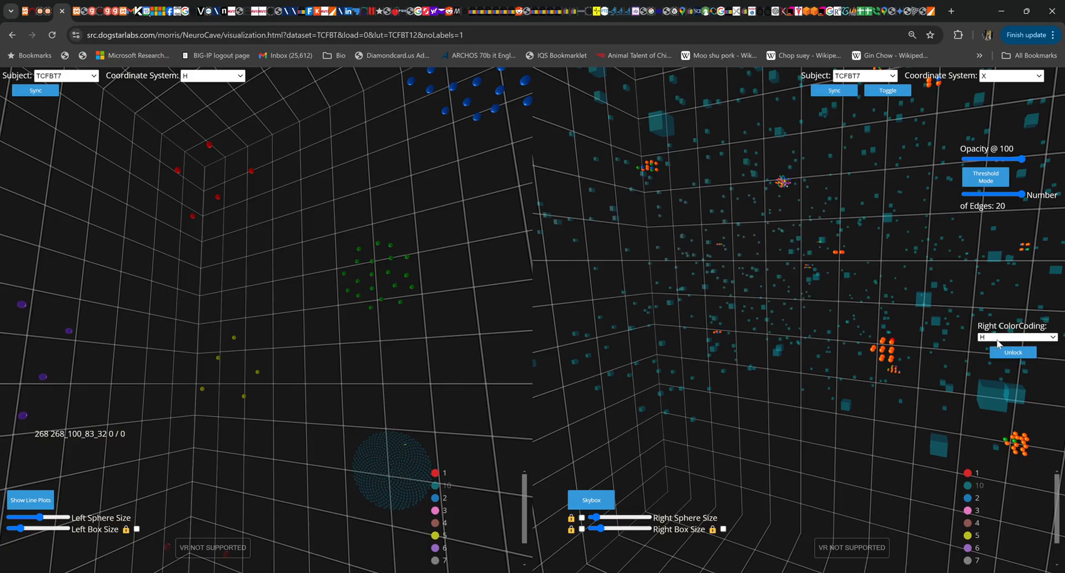
{"action": "mouse_move", "coordinate": [1005, 364]}
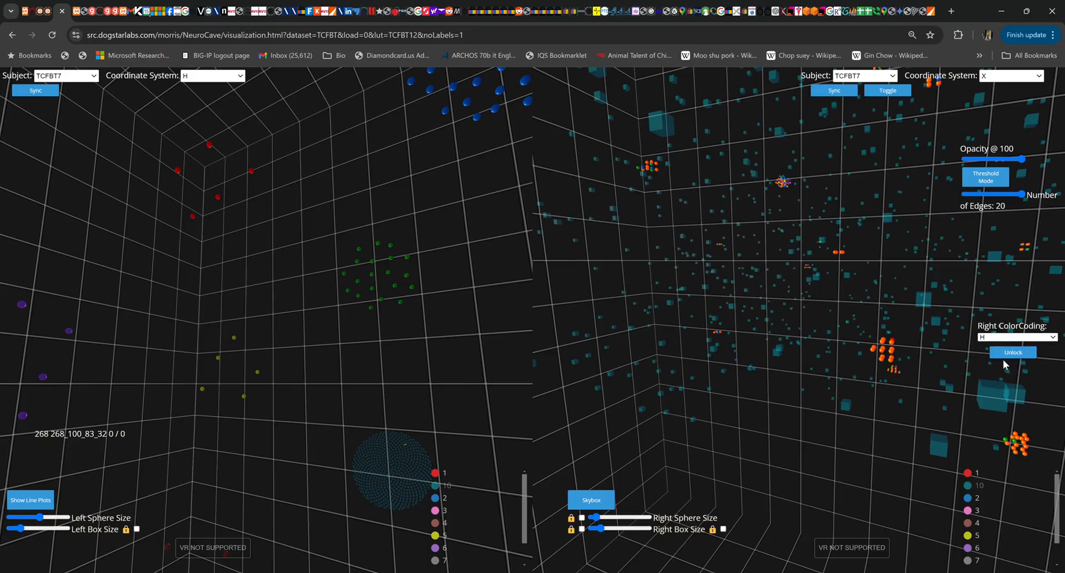
Step: Switch Right ColorCoding to DegreeCentrality so nodes are colored by degree centrality
{"action": "left_click", "coordinate": [1017, 337]}
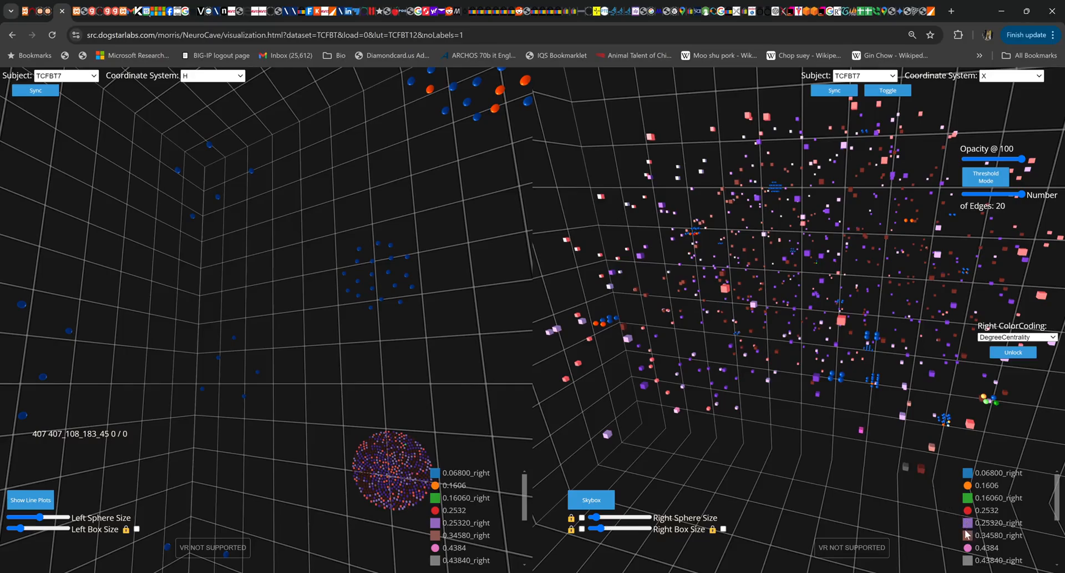
{"action": "mouse_move", "coordinate": [966, 527]}
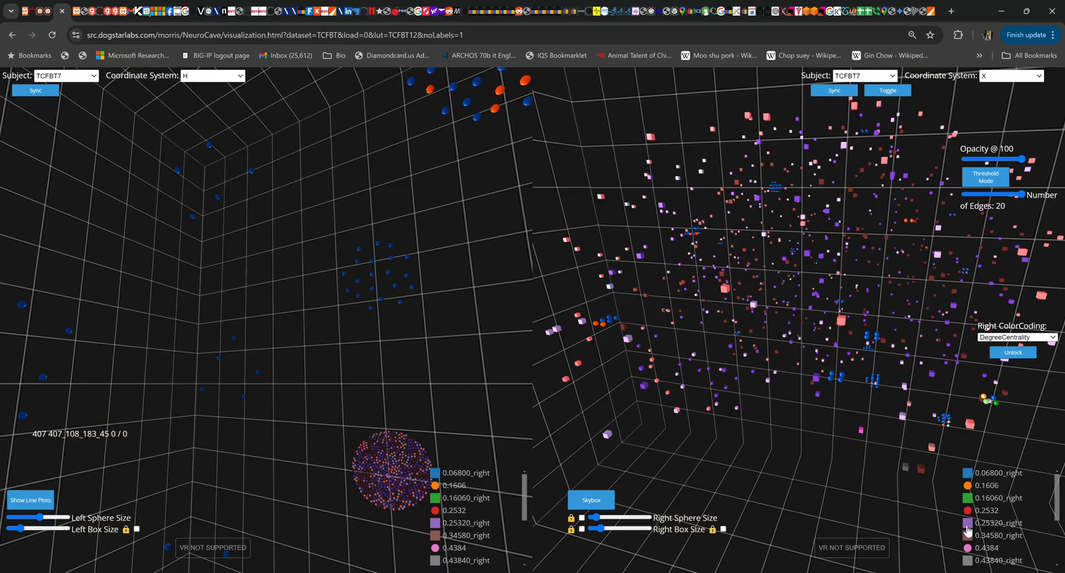
{"action": "mouse_move", "coordinate": [965, 528]}
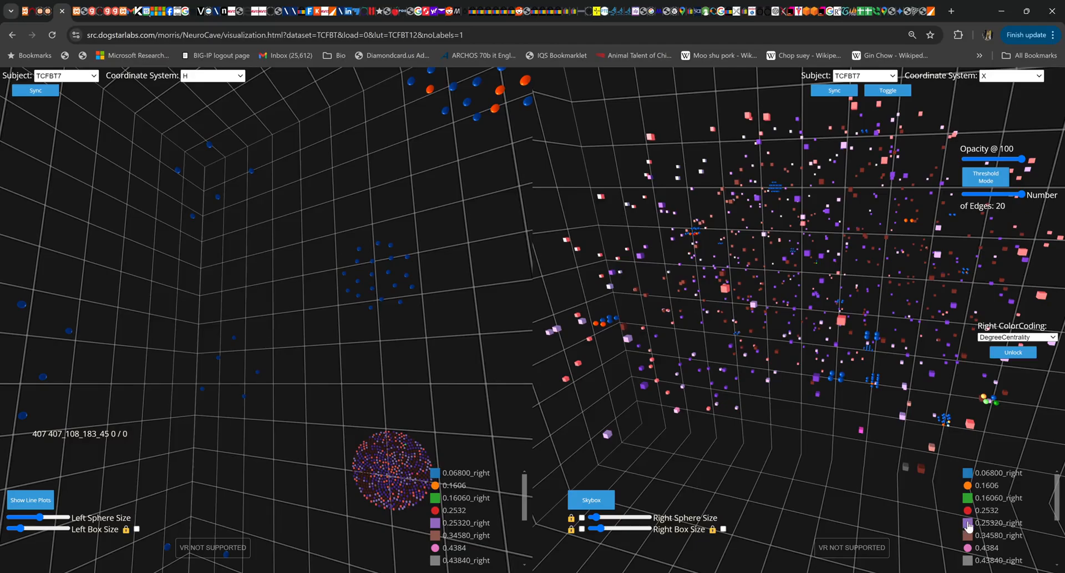
{"action": "mouse_move", "coordinate": [974, 484]}
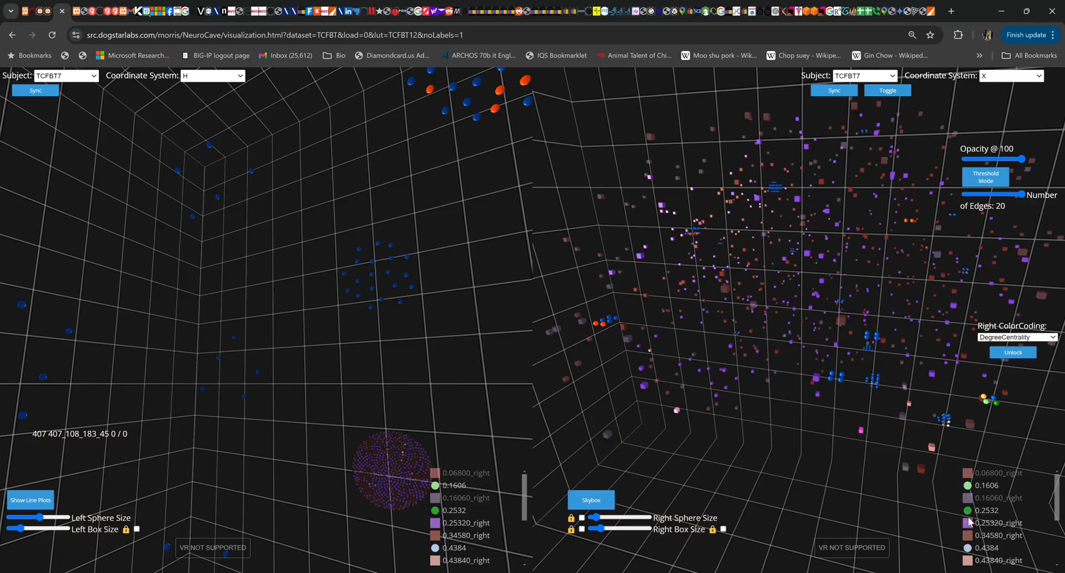
Step: Pull back and rotate the right-hand view to bring the centrality-colored node groups into view
{"action": "left_click_drag", "start_coordinate": [618, 528], "coordinate": [599, 529]}
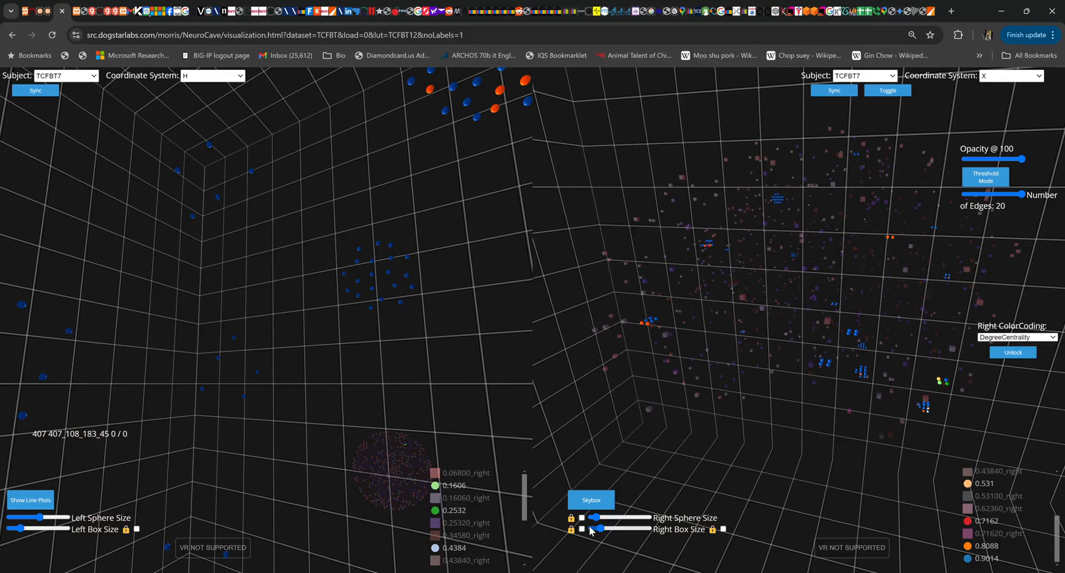
{"action": "left_click_drag", "start_coordinate": [596, 517], "coordinate": [608, 517]}
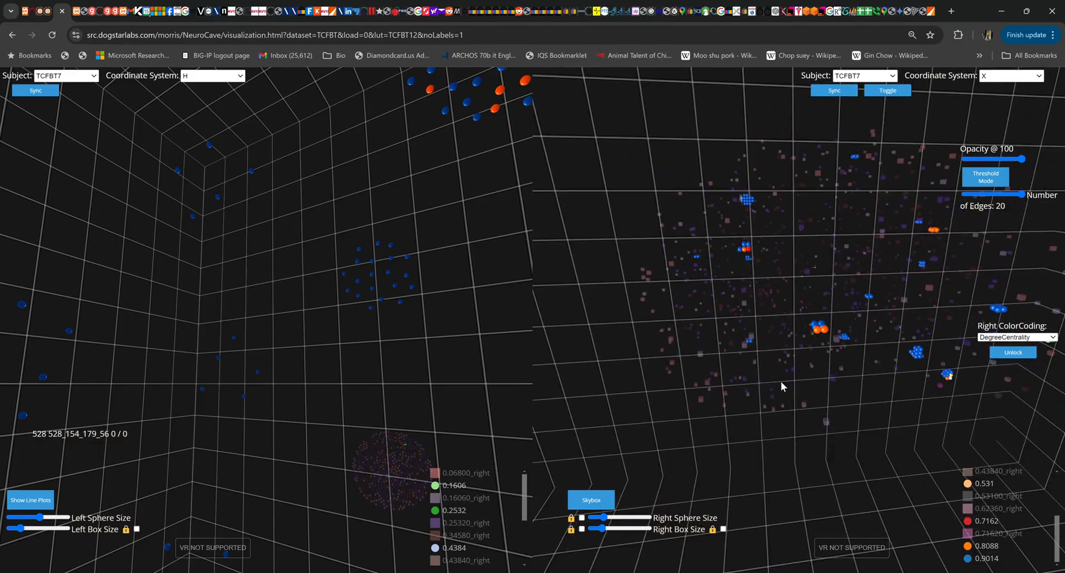
{"action": "mouse_move", "coordinate": [936, 432]}
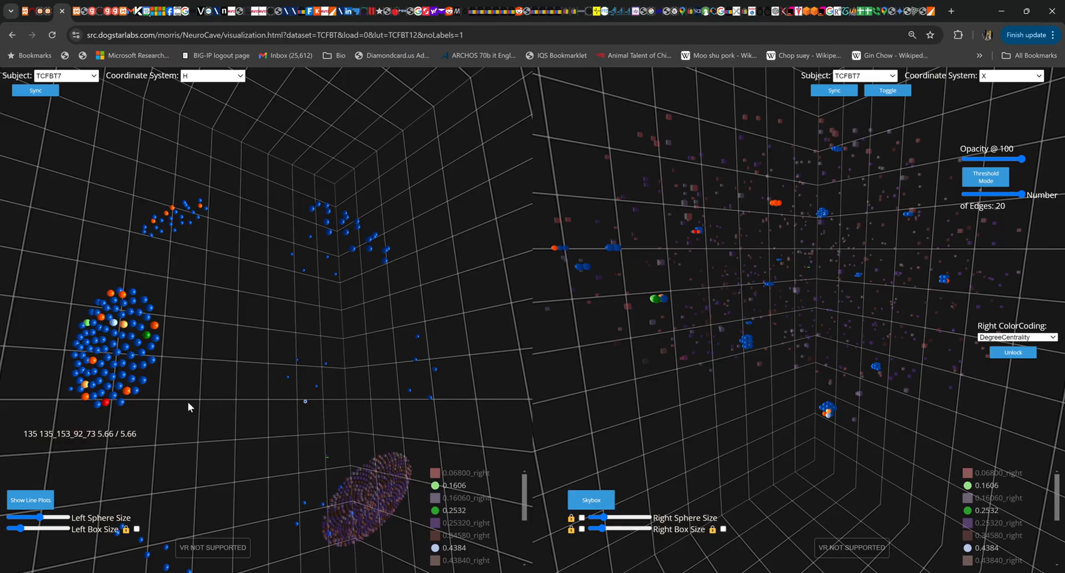
Step: Zoom the left view onto the large orange cluster
{"action": "left_click_drag", "start_coordinate": [189, 406], "coordinate": [309, 411]}
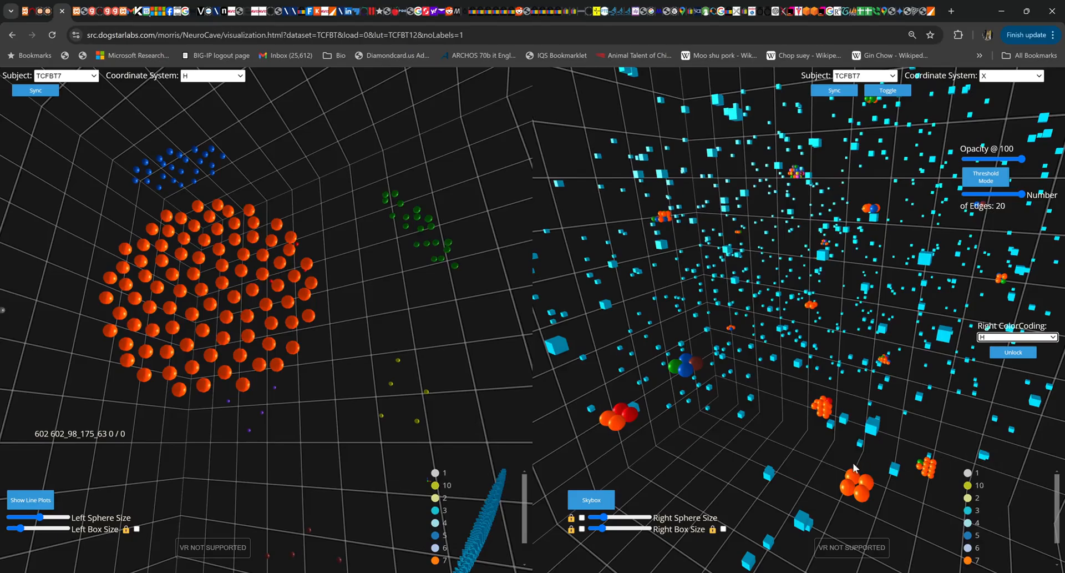
Step: Select the large orange cluster's nodes so their connecting edges appear in both panes
{"action": "left_click", "coordinate": [851, 484]}
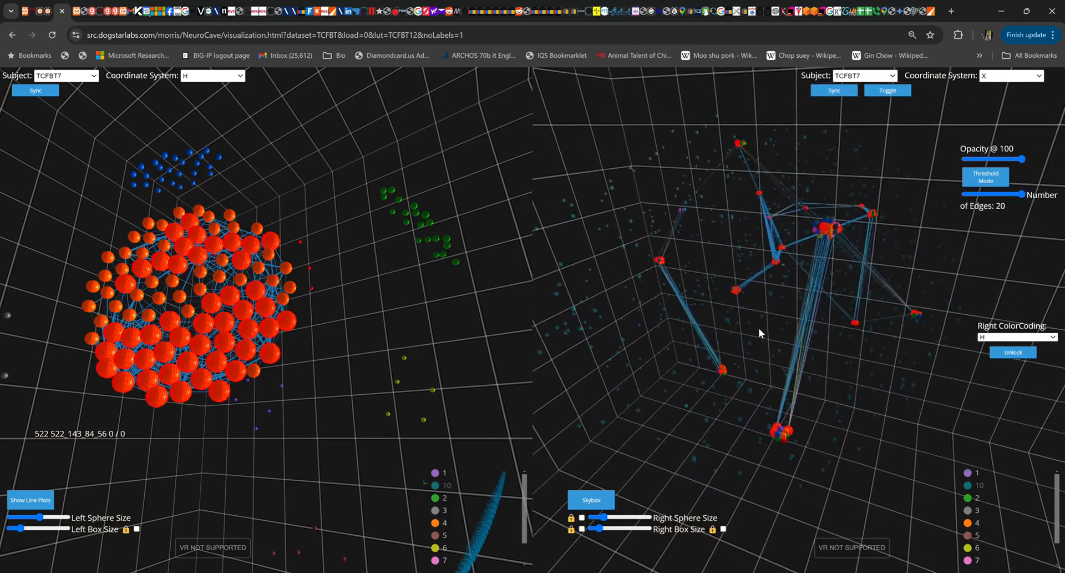
Step: Color nodes by AvgPathLength and select the red node group to show its edges
{"action": "left_click", "coordinate": [1017, 337]}
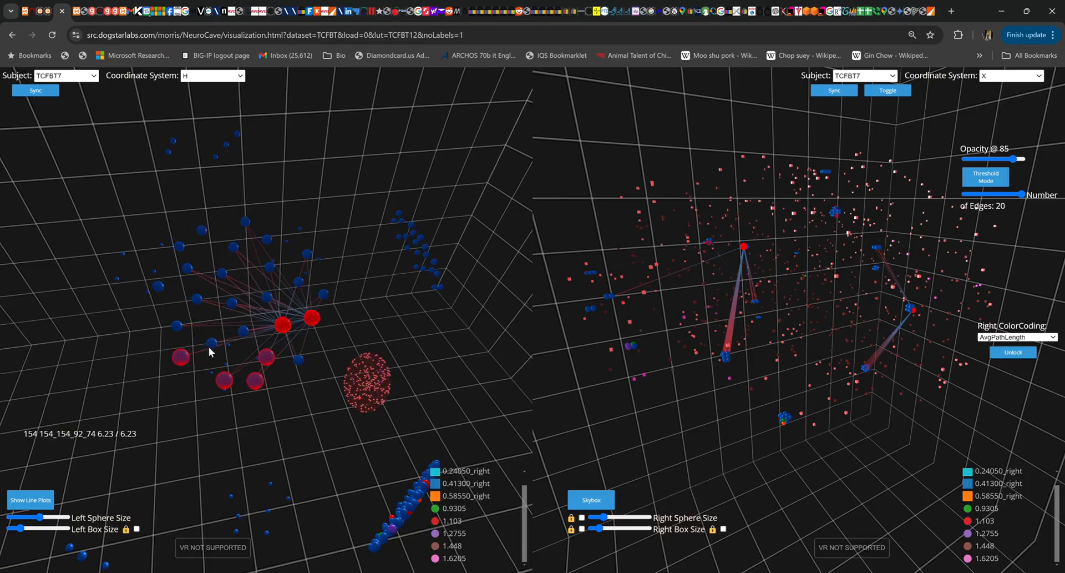
{"action": "left_click", "coordinate": [243, 331]}
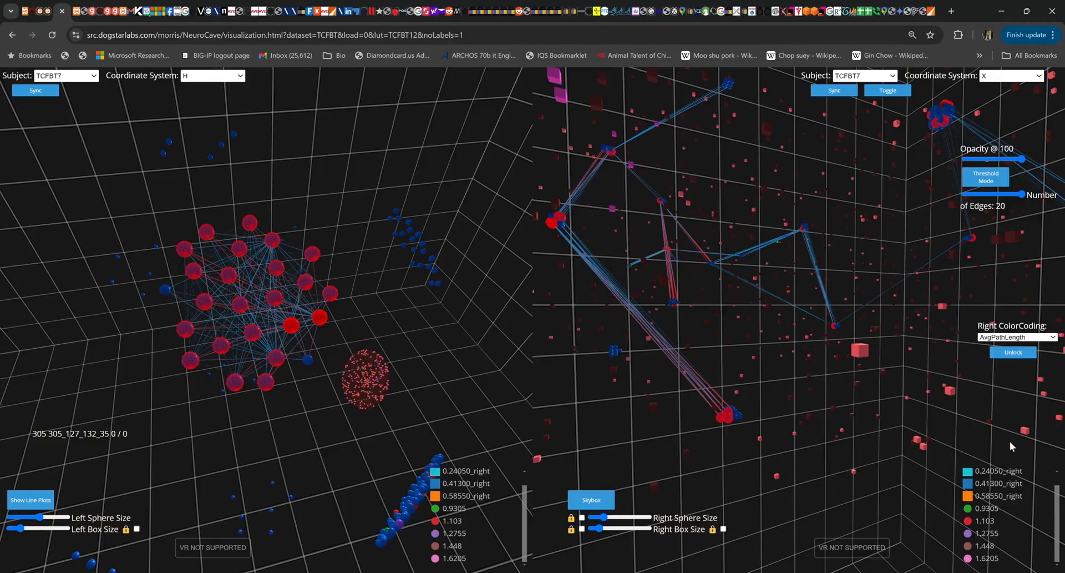
Step: Return Right ColorCoding to H and select the pink cluster so its edges stay shown
{"action": "left_click", "coordinate": [1017, 336]}
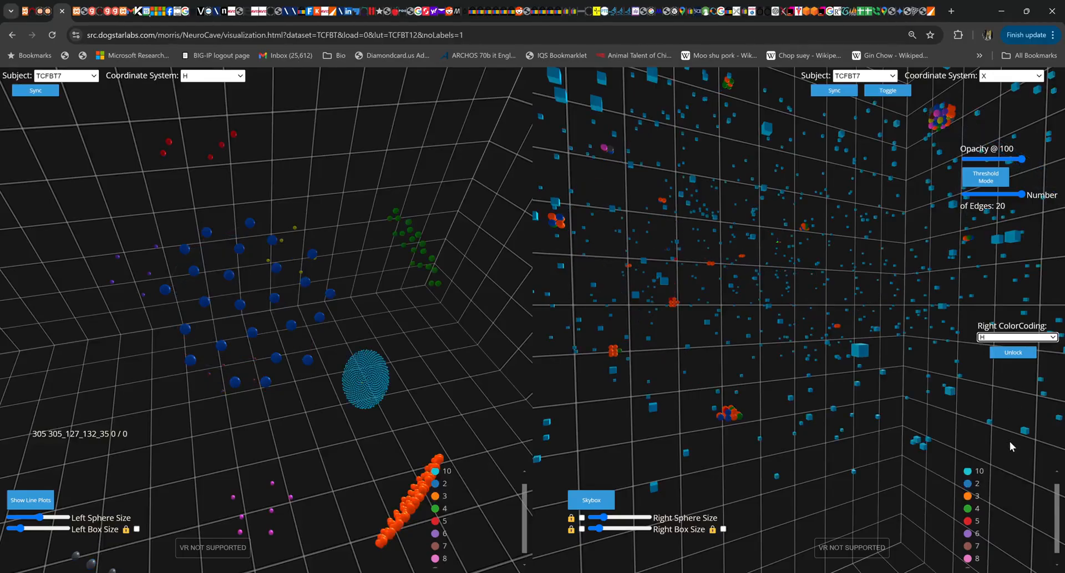
{"action": "left_click", "coordinate": [190, 358]}
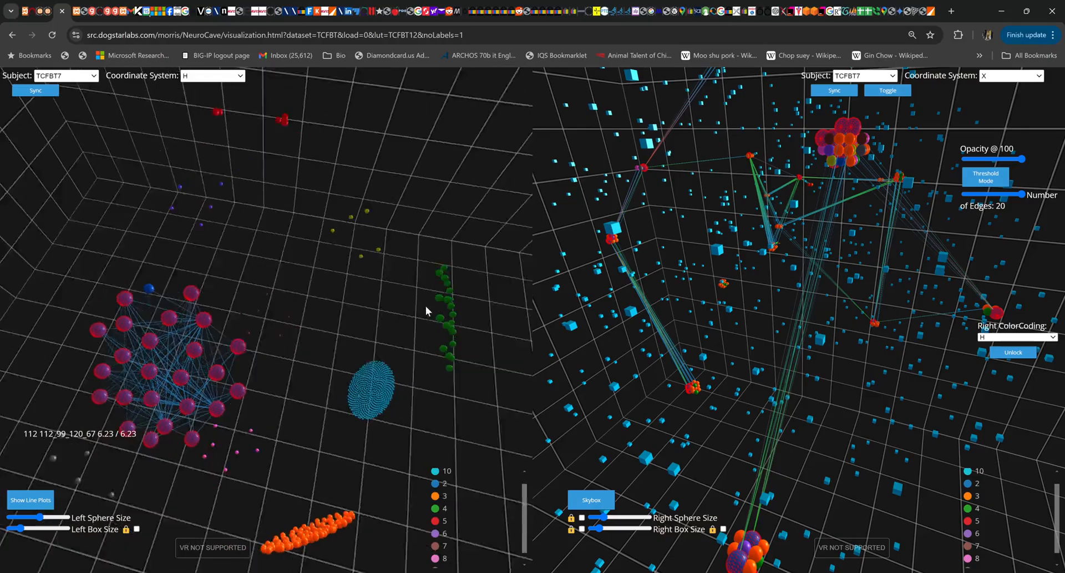
{"action": "left_click_drag", "start_coordinate": [427, 311], "coordinate": [207, 350]}
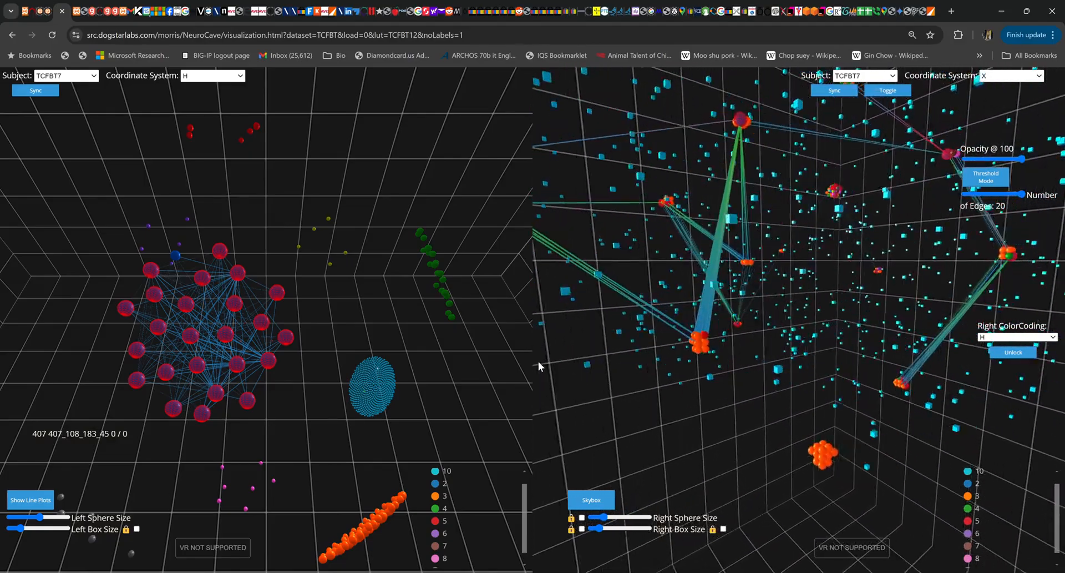
Step: Rotate the right-hand view until the selected cluster's edge web is spread out clearly
{"action": "left_click_drag", "start_coordinate": [747, 272], "coordinate": [781, 434]}
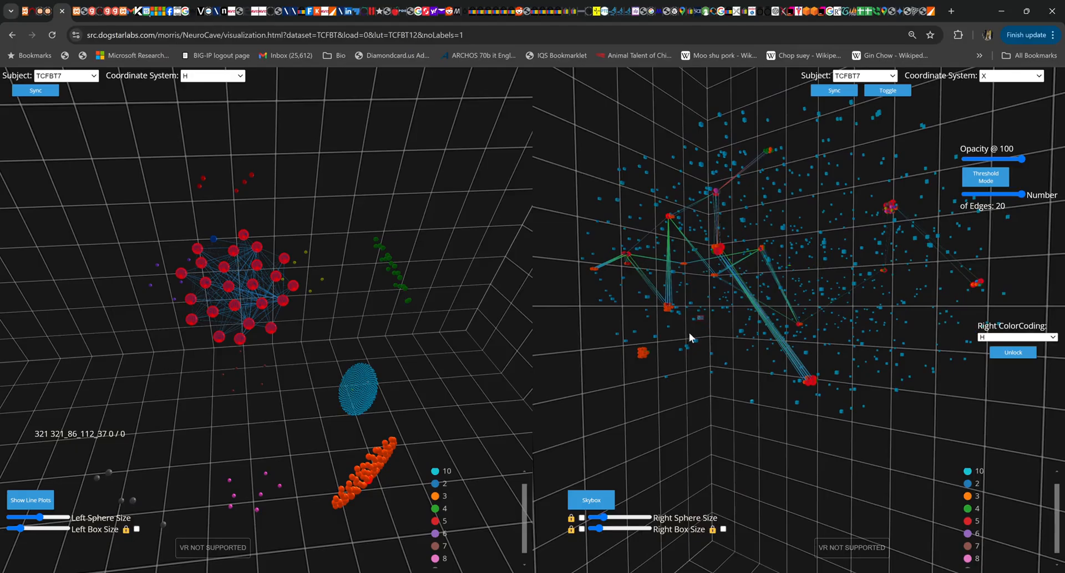
{"action": "mouse_move", "coordinate": [684, 352]}
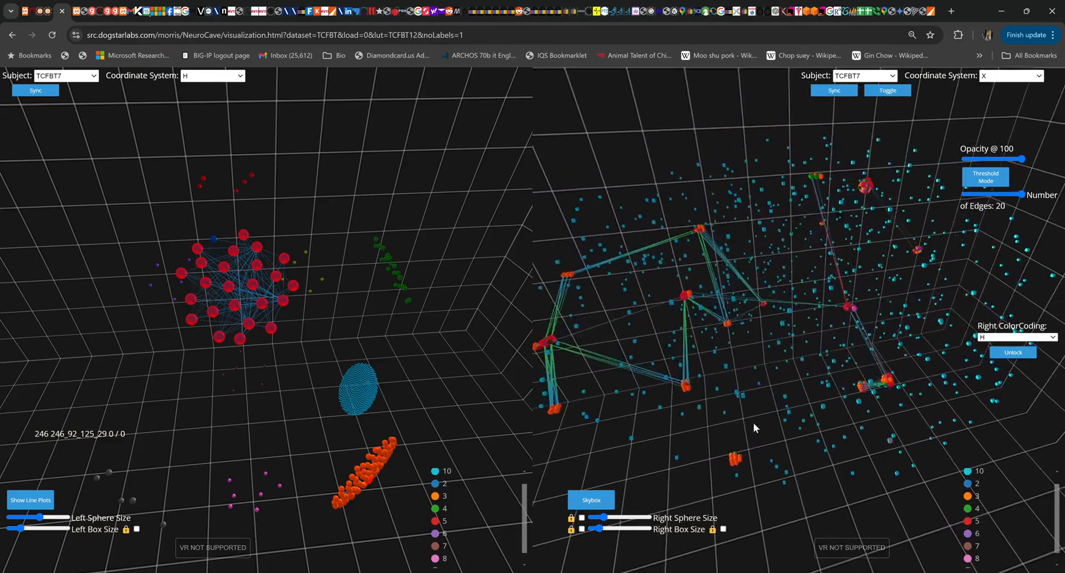
{"action": "left_click_drag", "start_coordinate": [754, 428], "coordinate": [815, 411]}
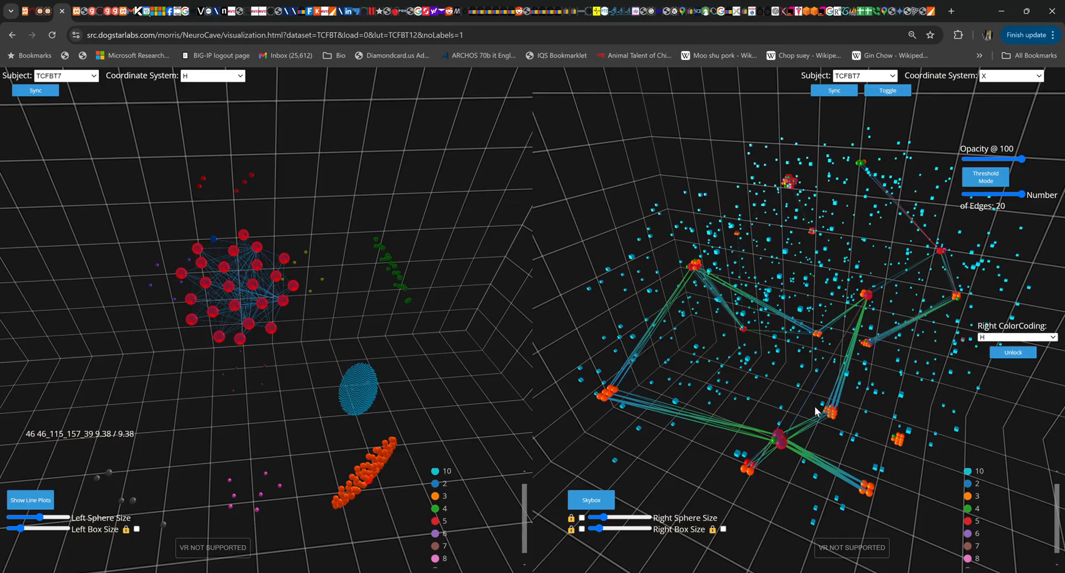
{"action": "mouse_move", "coordinate": [795, 421]}
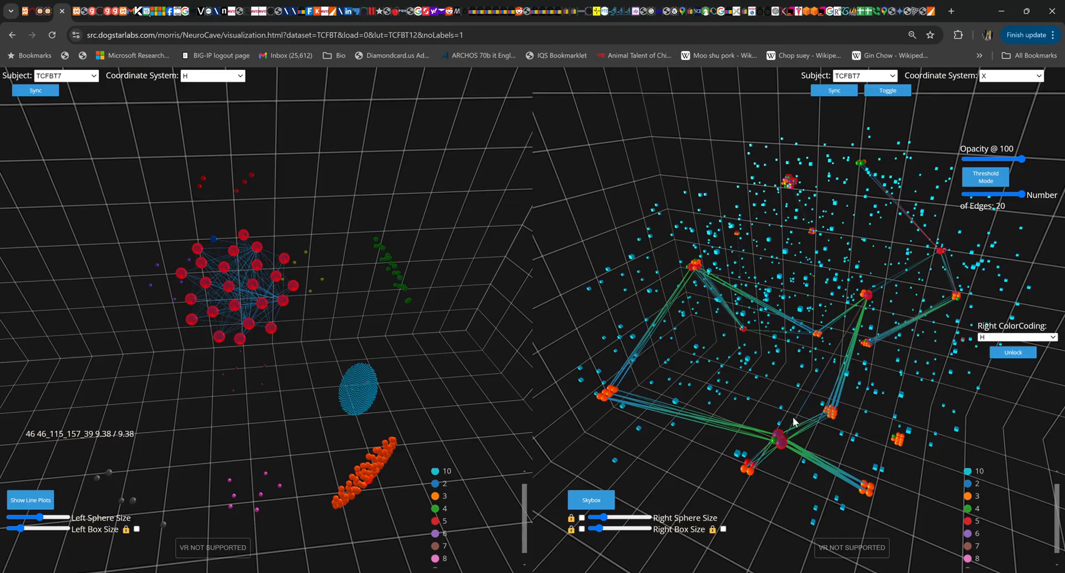
{"action": "mouse_move", "coordinate": [684, 449]}
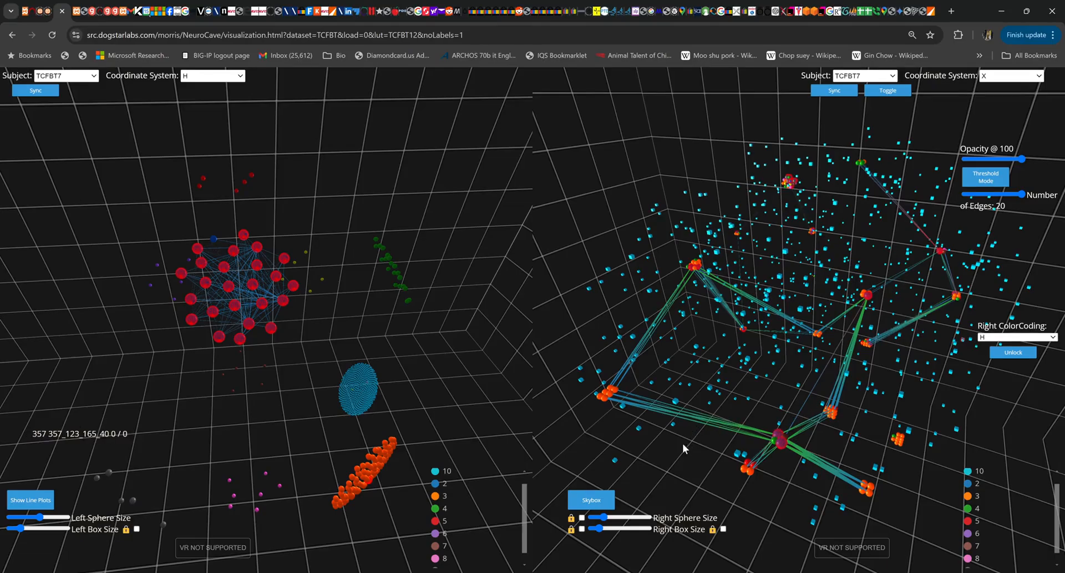